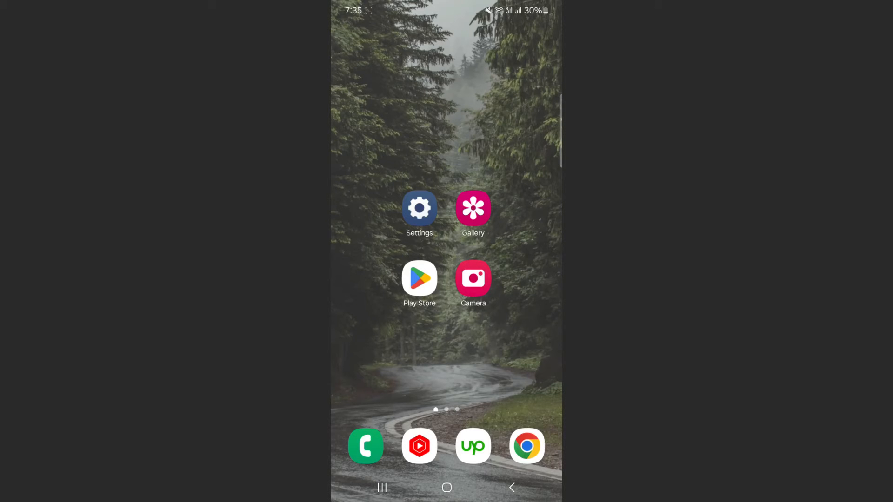
Open Settings from the home screen and reach the Connections list.
left_click(419, 207)
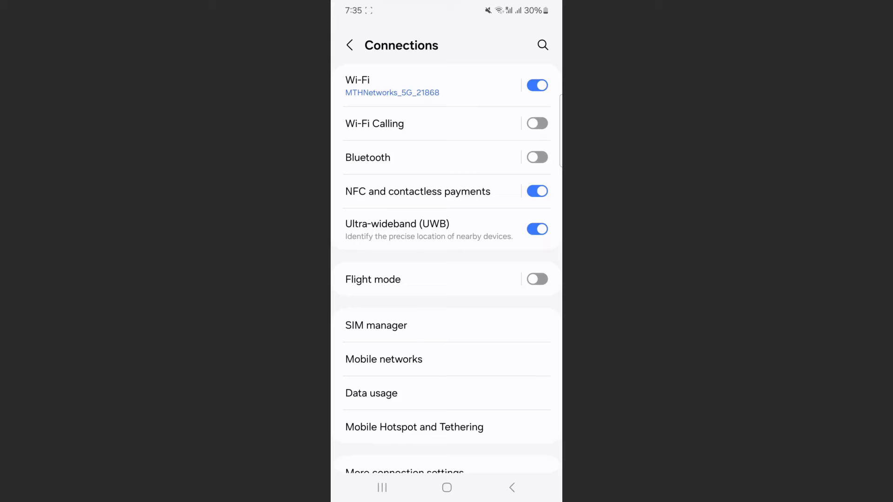
scroll("up", 3)
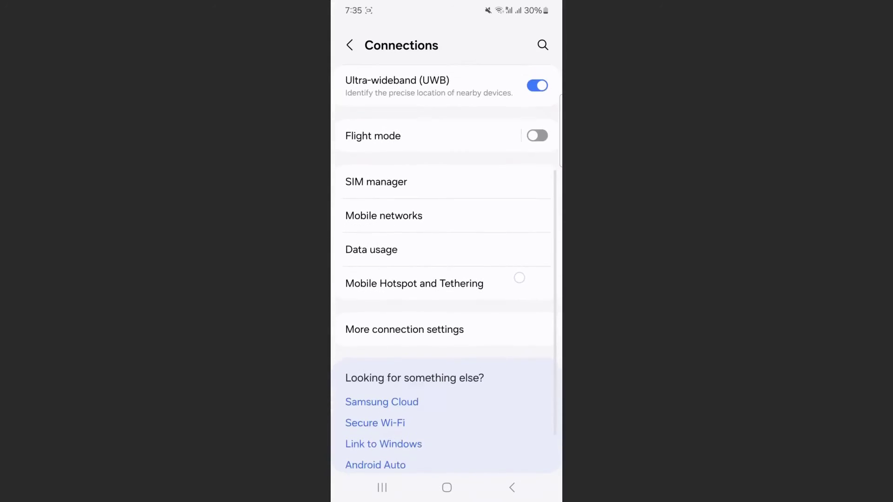
scroll("up", 3)
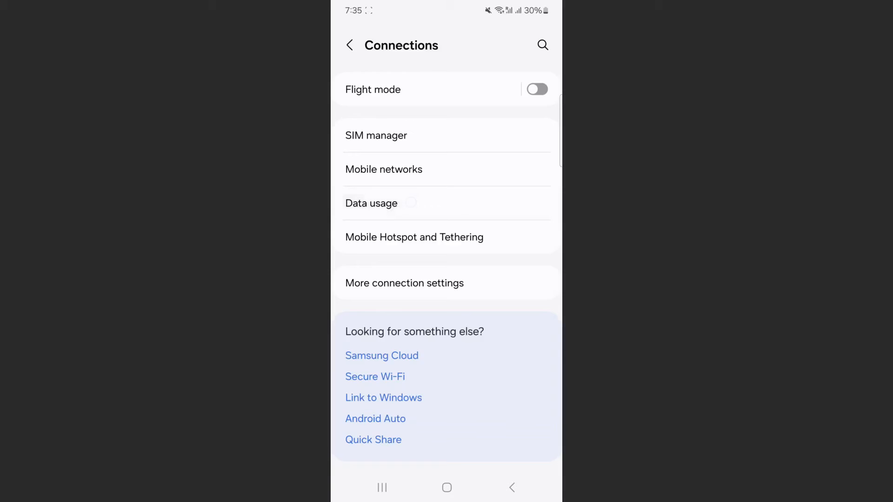
Open Data usage and choose SIM 1's Billing cycle and data warning entry.
left_click(371, 204)
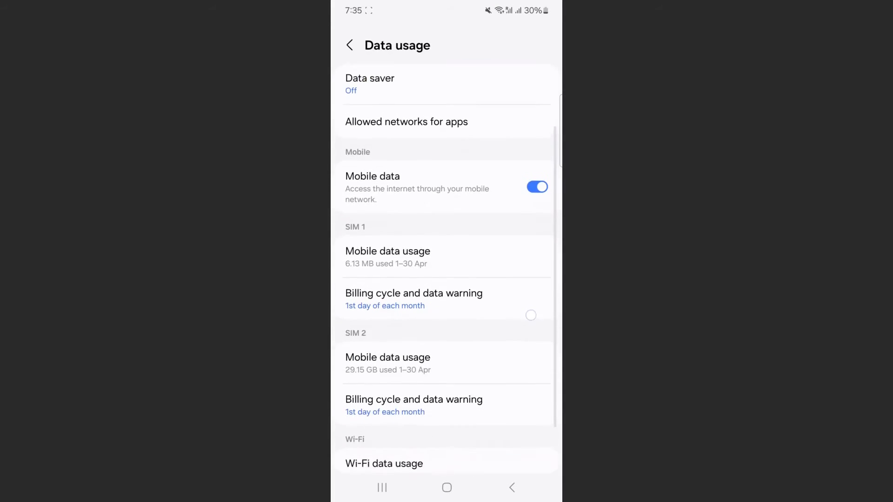
scroll("up", 3)
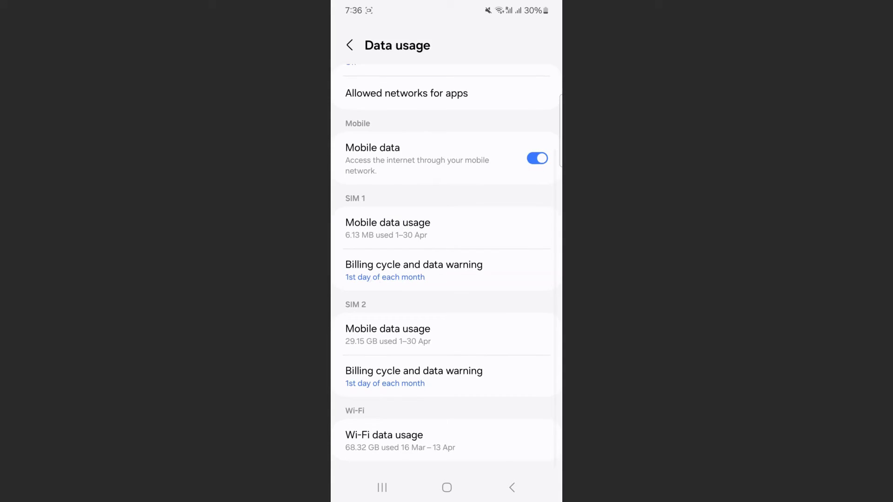
left_click(414, 269)
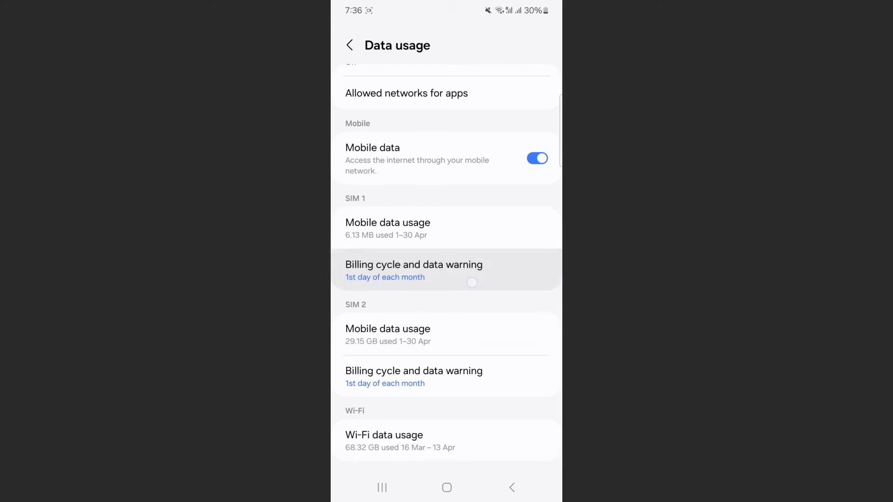
Switch off Set data warning for SIM 1 and go back toward Connections.
left_click(414, 265)
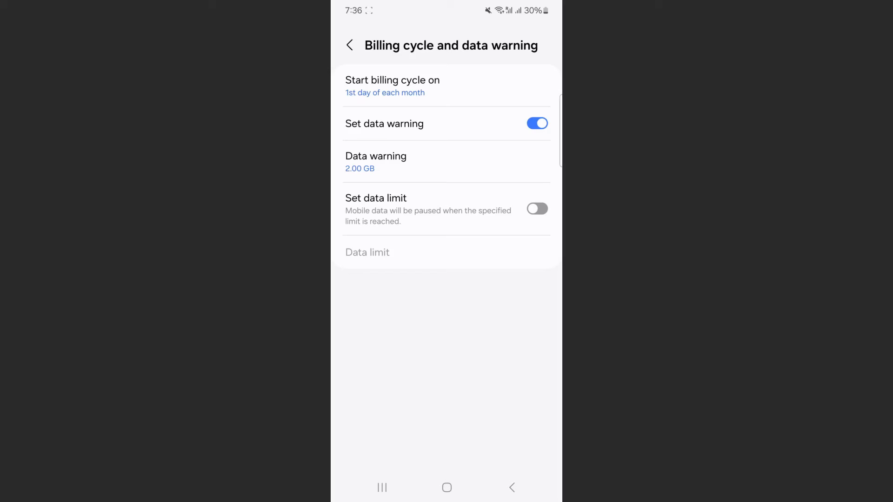
left_click(536, 124)
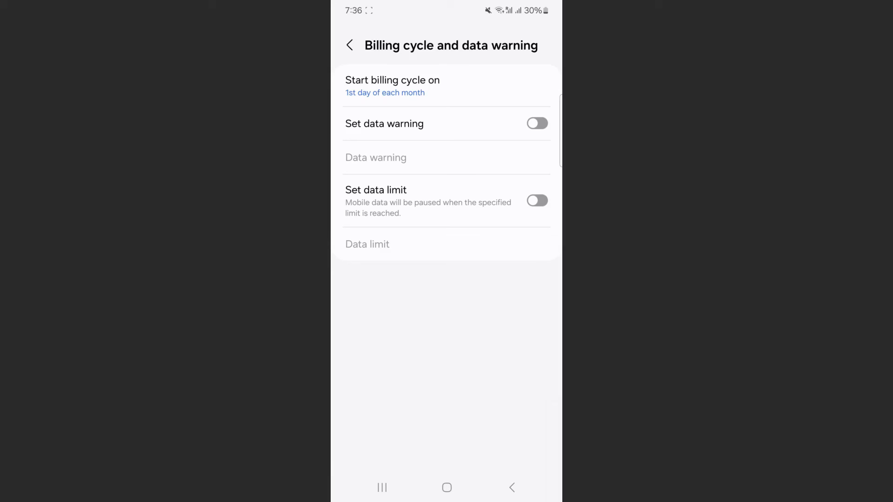
left_click(350, 45)
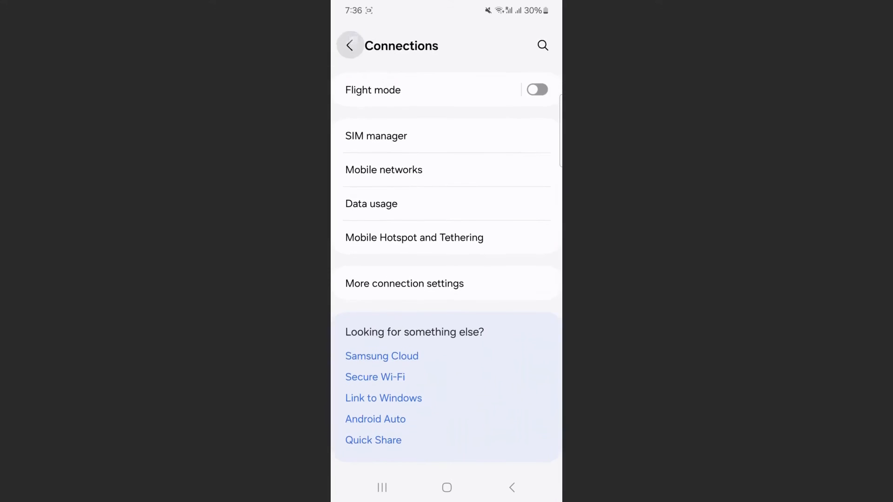
Search settings for "data war" and switch off Set data warning in the results.
left_click(350, 45)
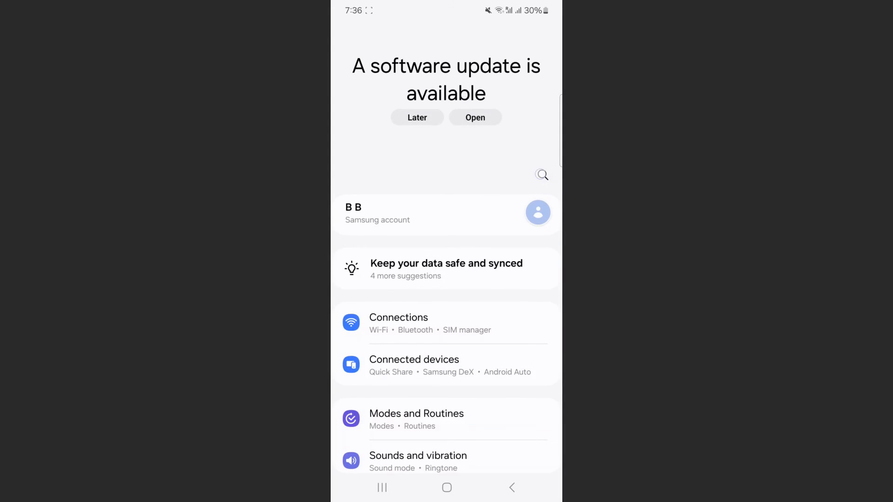
type("data war")
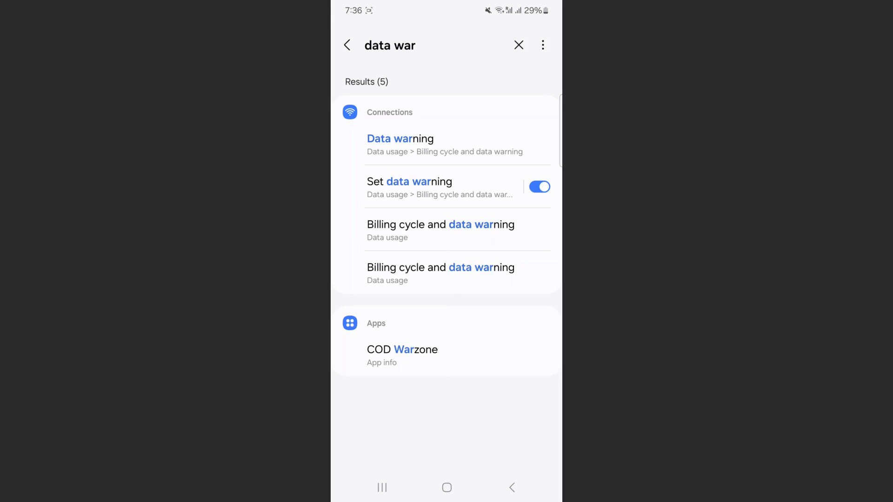
left_click(537, 187)
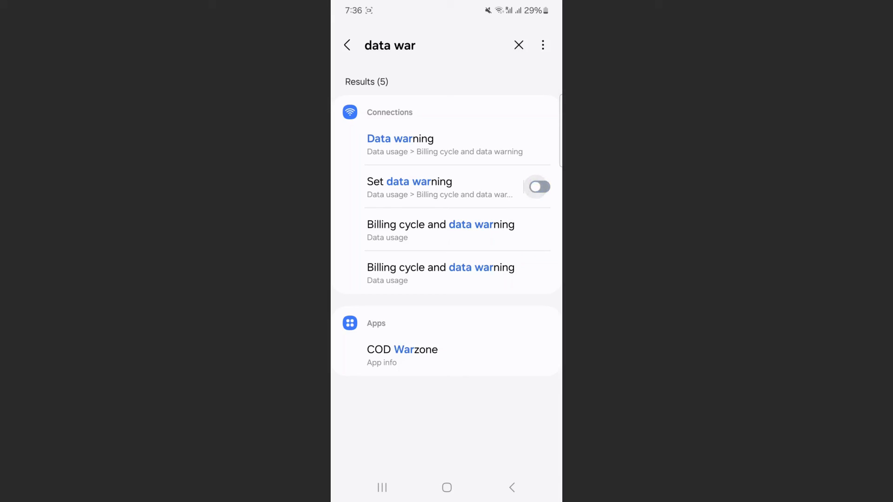